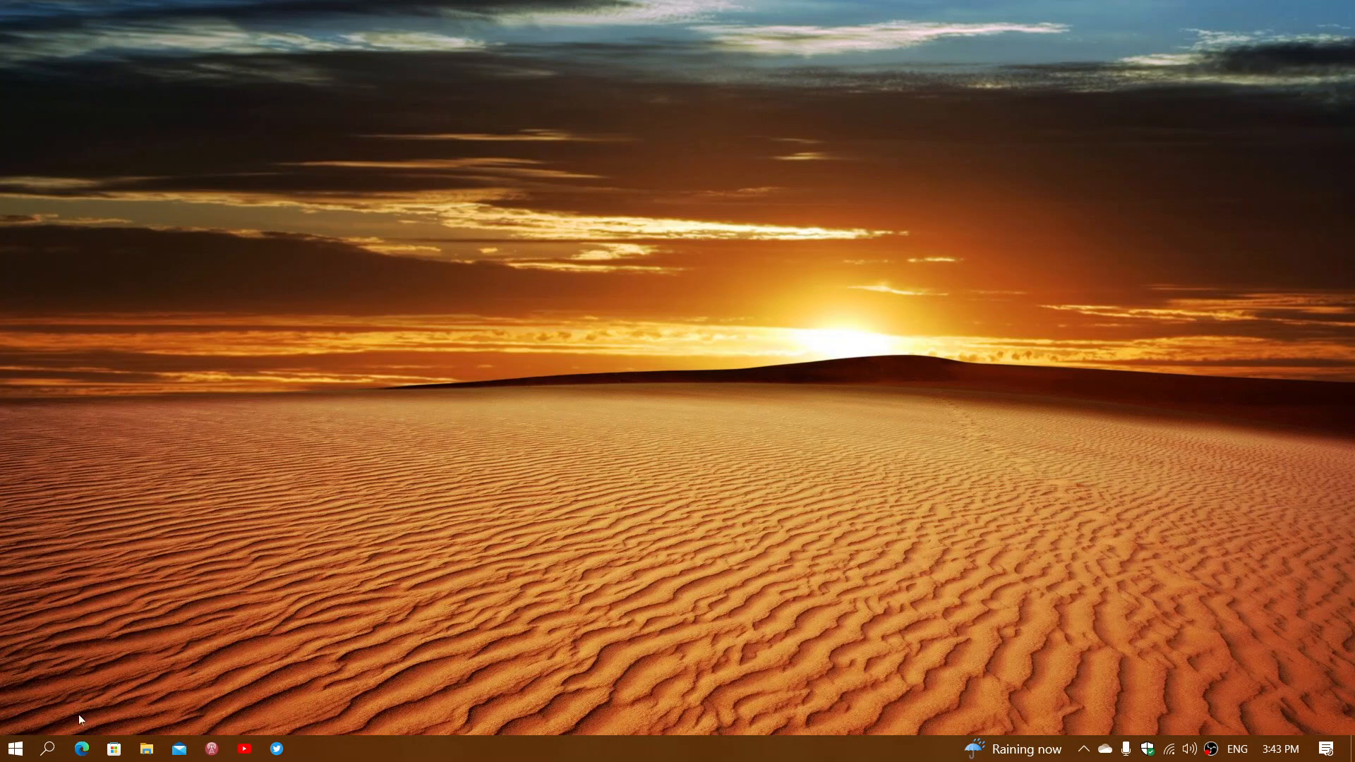
{"action": "mouse_move", "coordinate": [48, 749]}
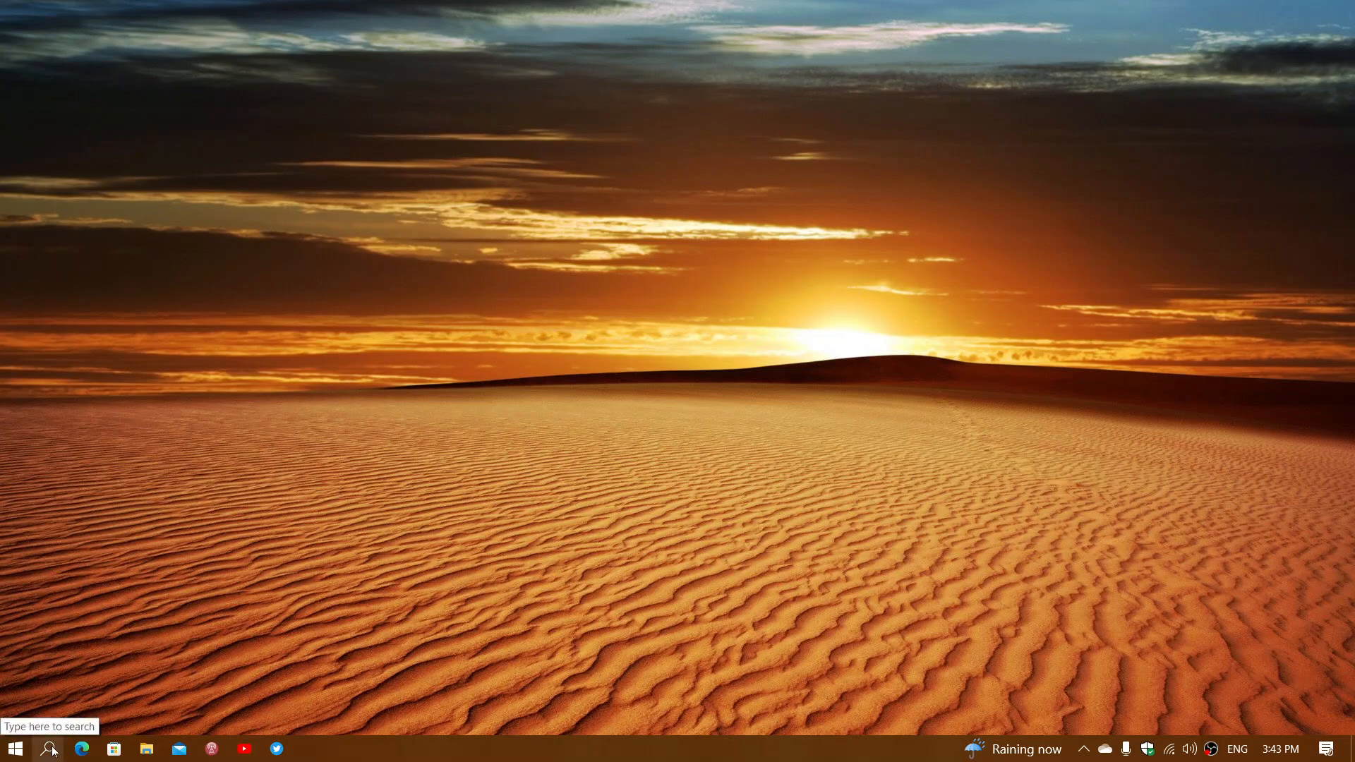
- Search Windows for "activation" from the taskbar search
{"action": "left_click", "coordinate": [49, 748]}
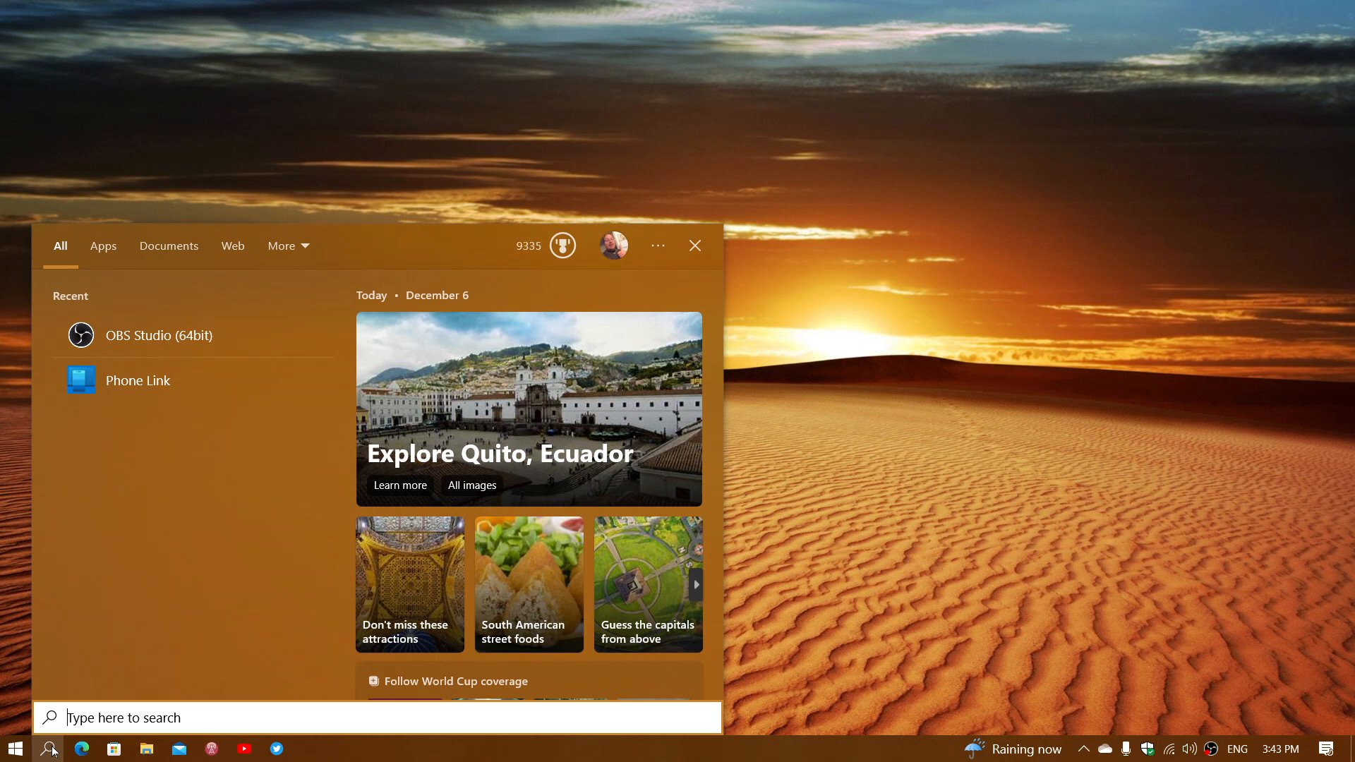
{"action": "type", "text": "a"}
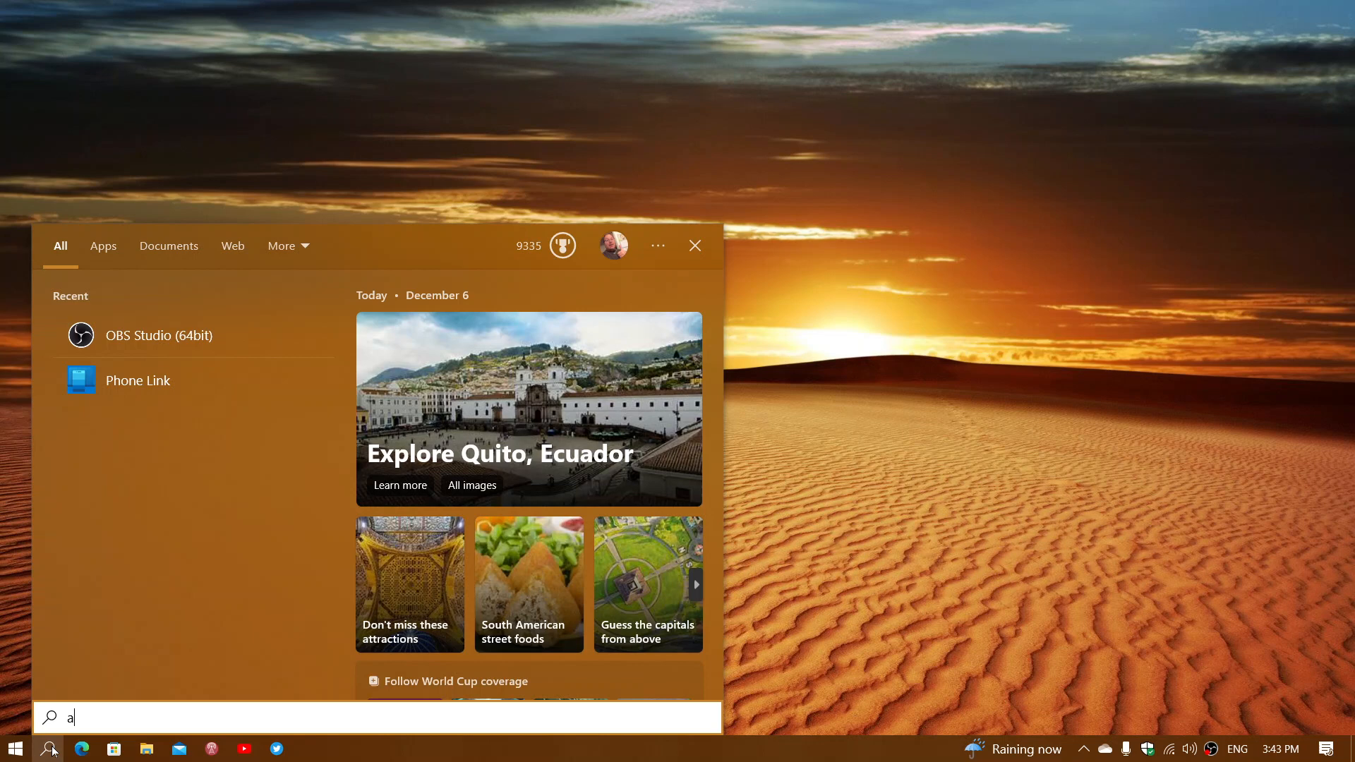
{"action": "type", "text": "ctivati"}
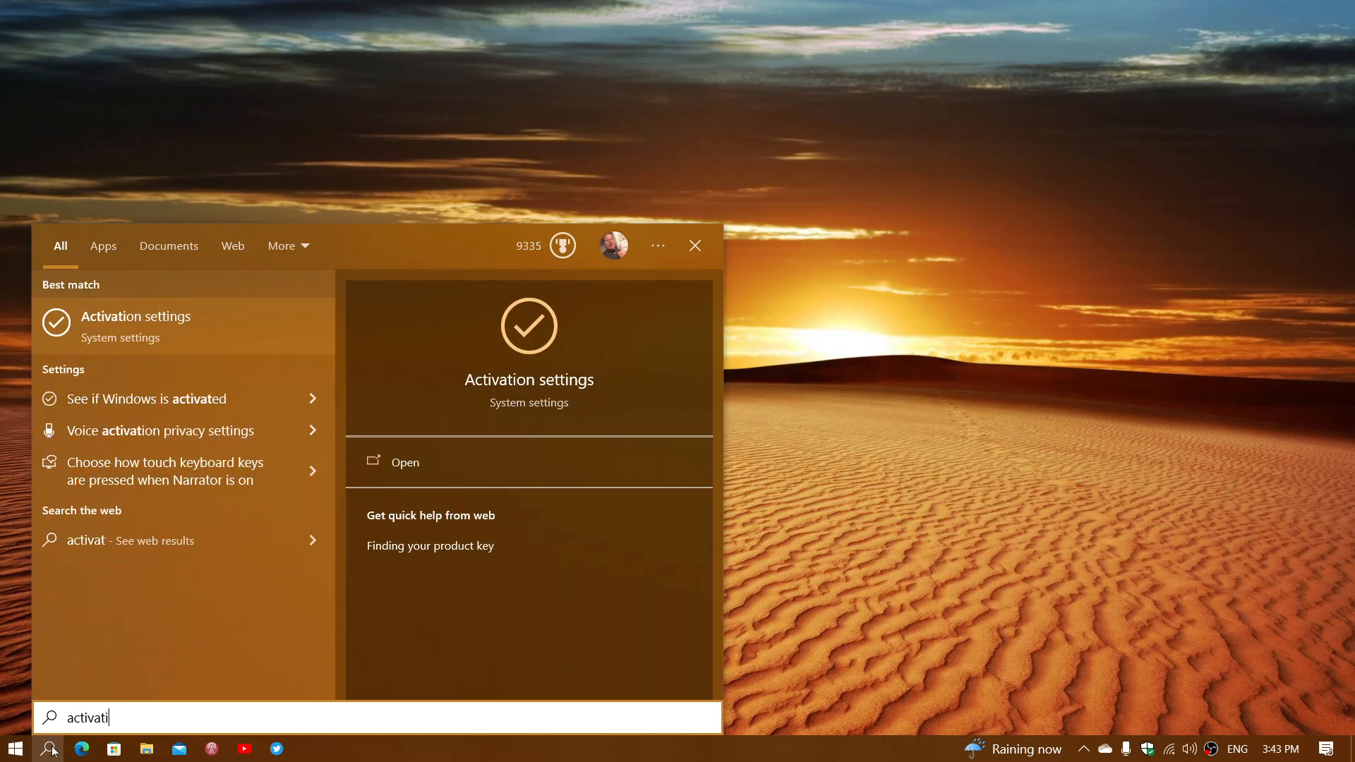
{"action": "type", "text": "on"}
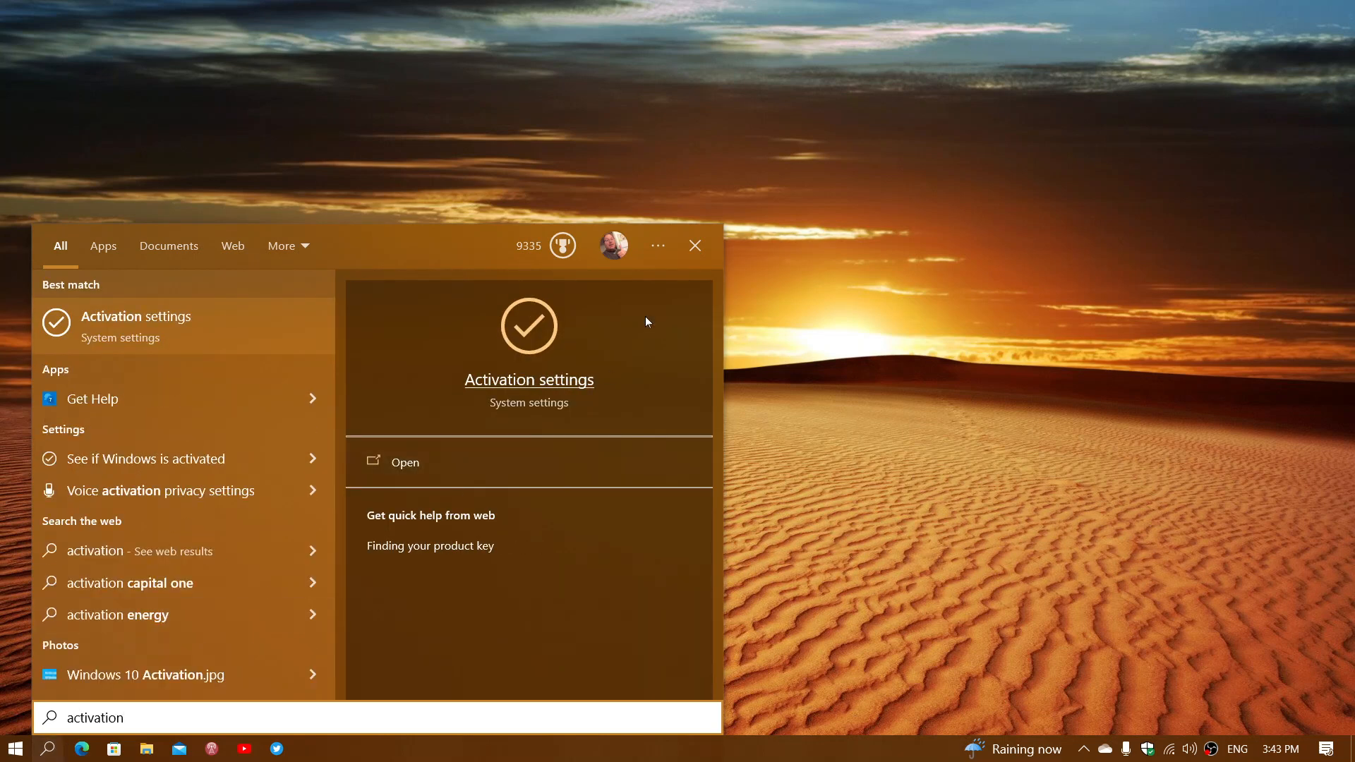
- Check the Activation page showing Windows 10 Pro activated, then close Settings
{"action": "left_click", "coordinate": [404, 462]}
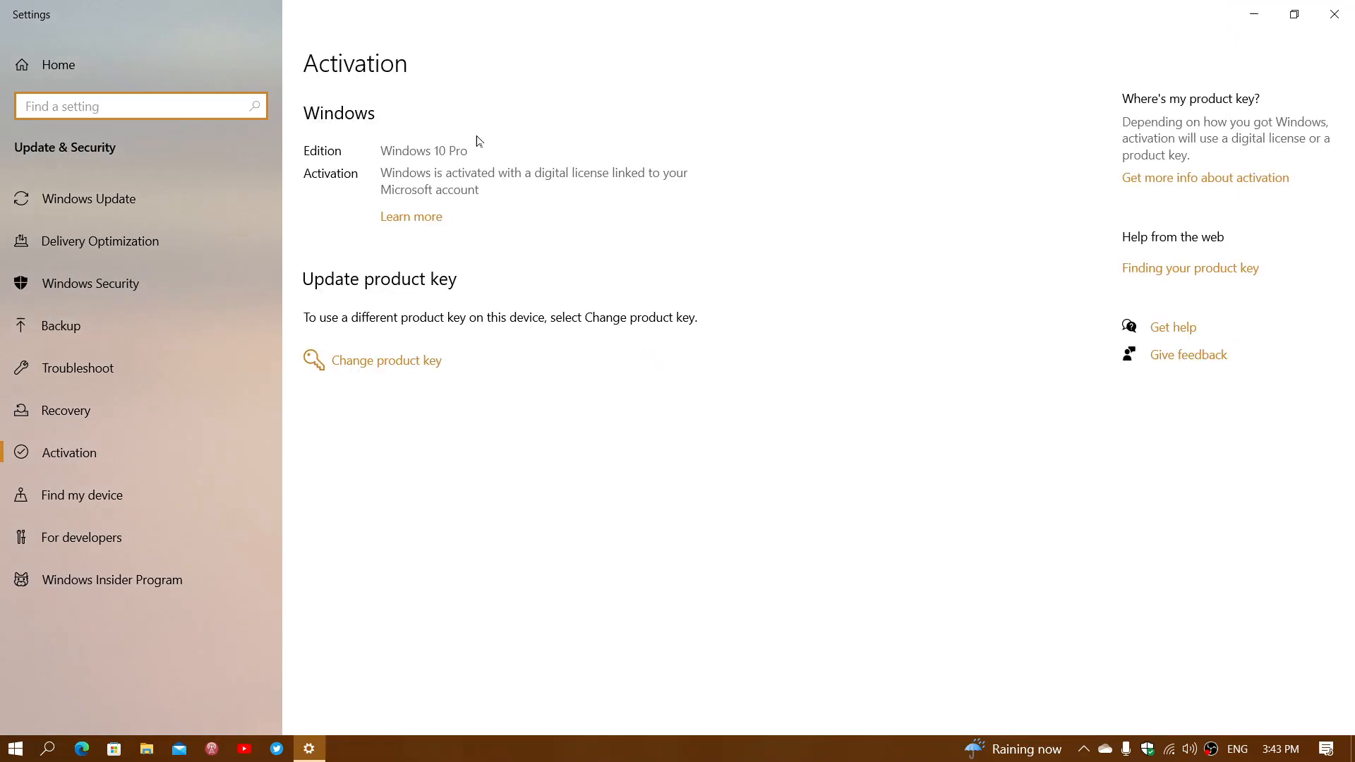
{"action": "mouse_move", "coordinate": [577, 266]}
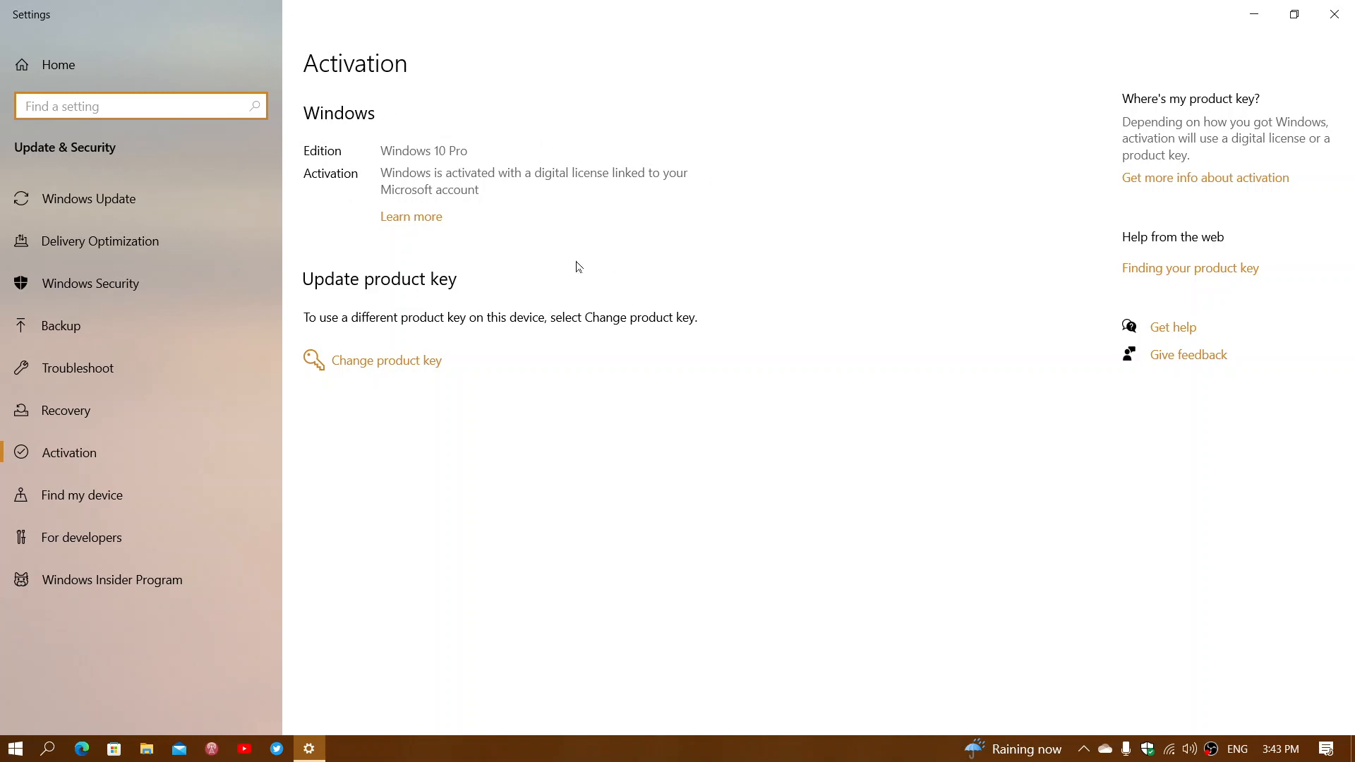
{"action": "mouse_move", "coordinate": [673, 456]}
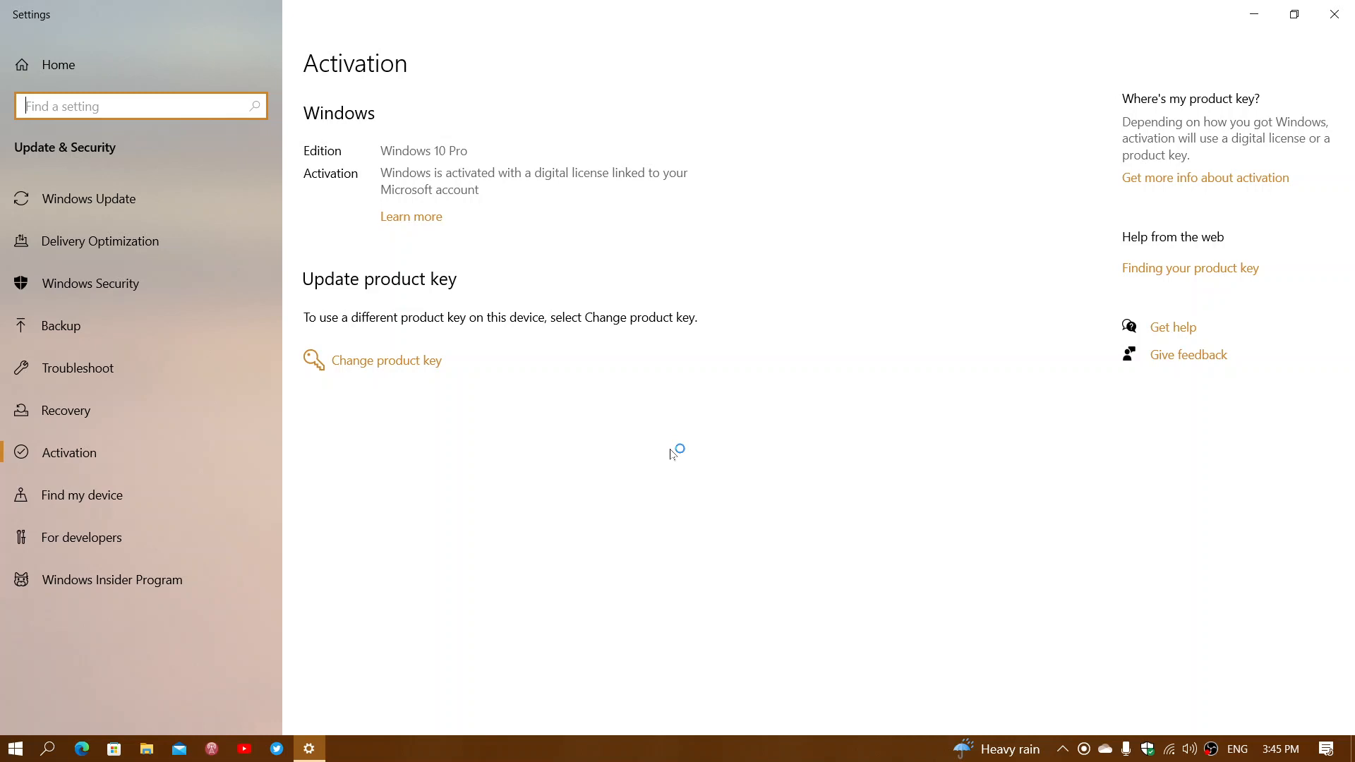
{"action": "mouse_move", "coordinate": [672, 453]}
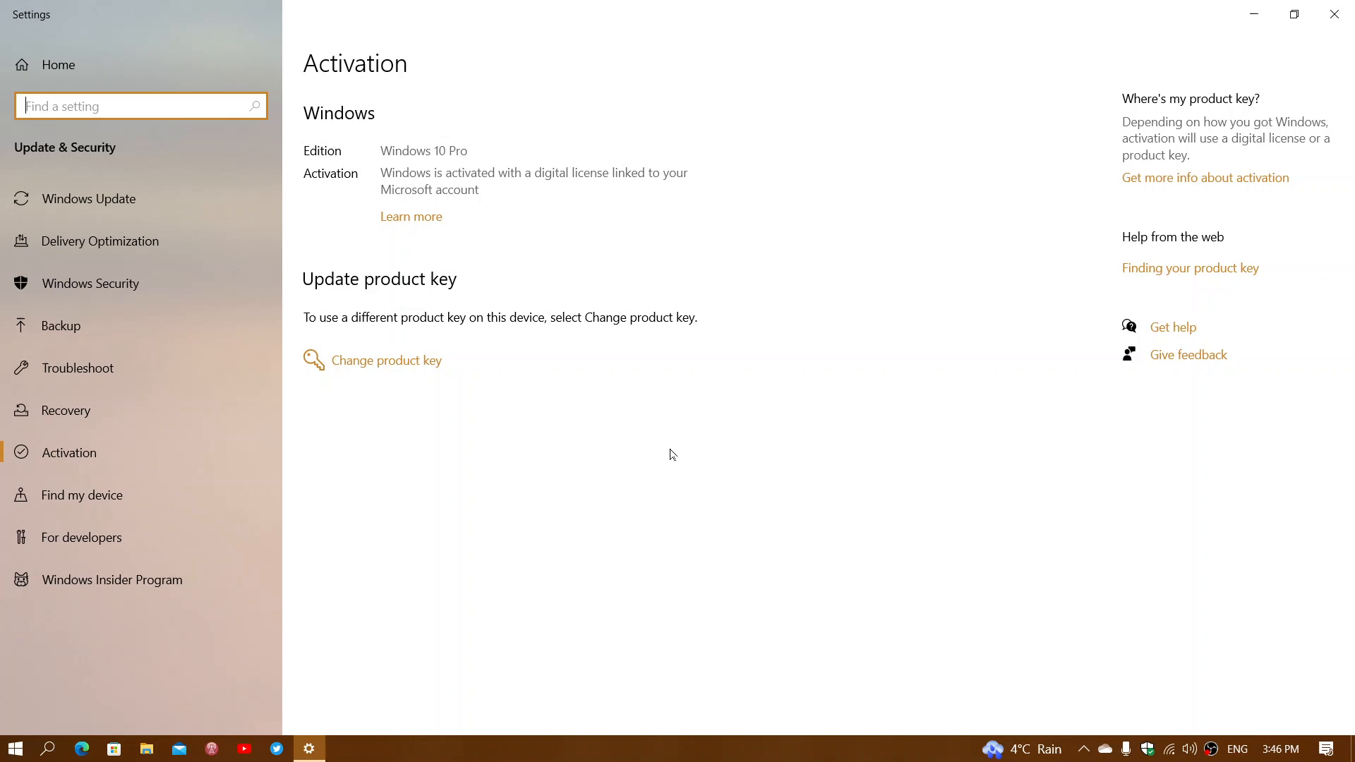
{"action": "mouse_move", "coordinate": [661, 381]}
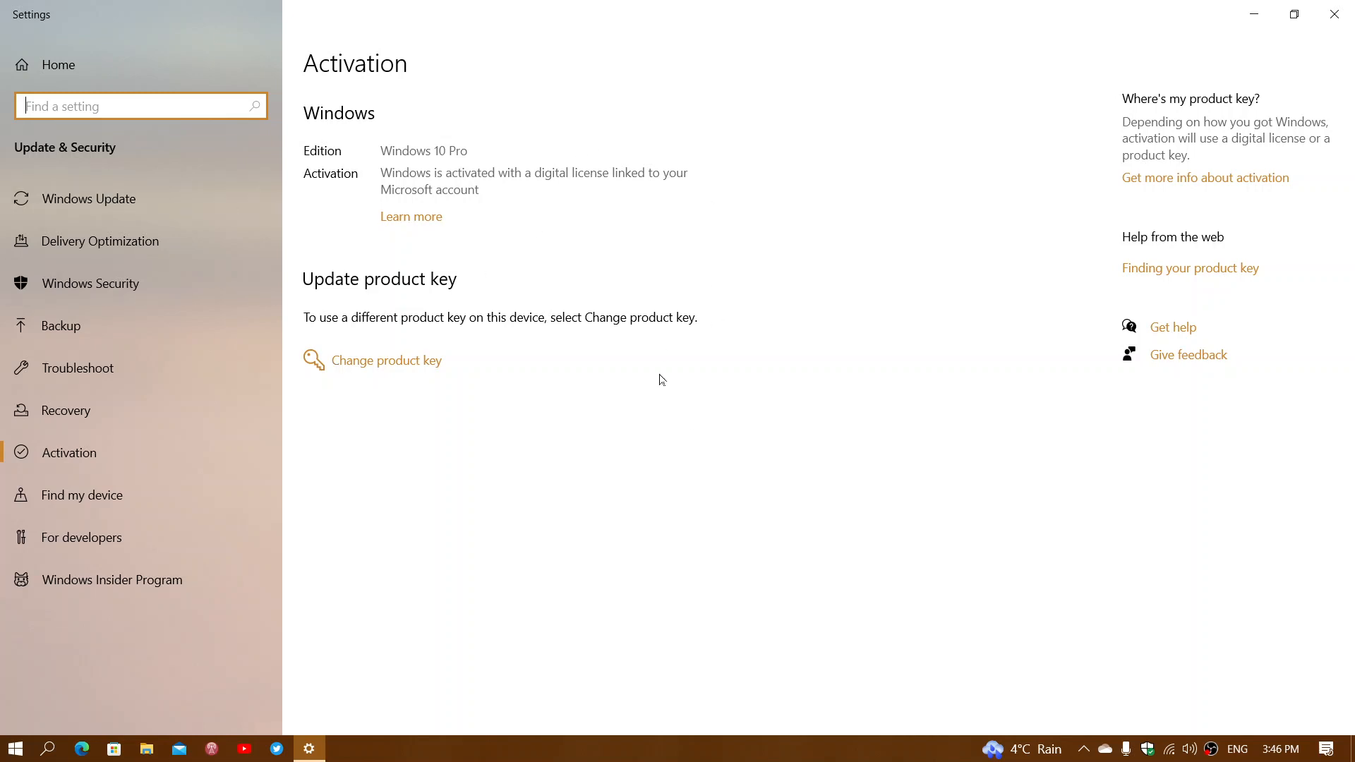
{"action": "mouse_move", "coordinate": [1293, 14]}
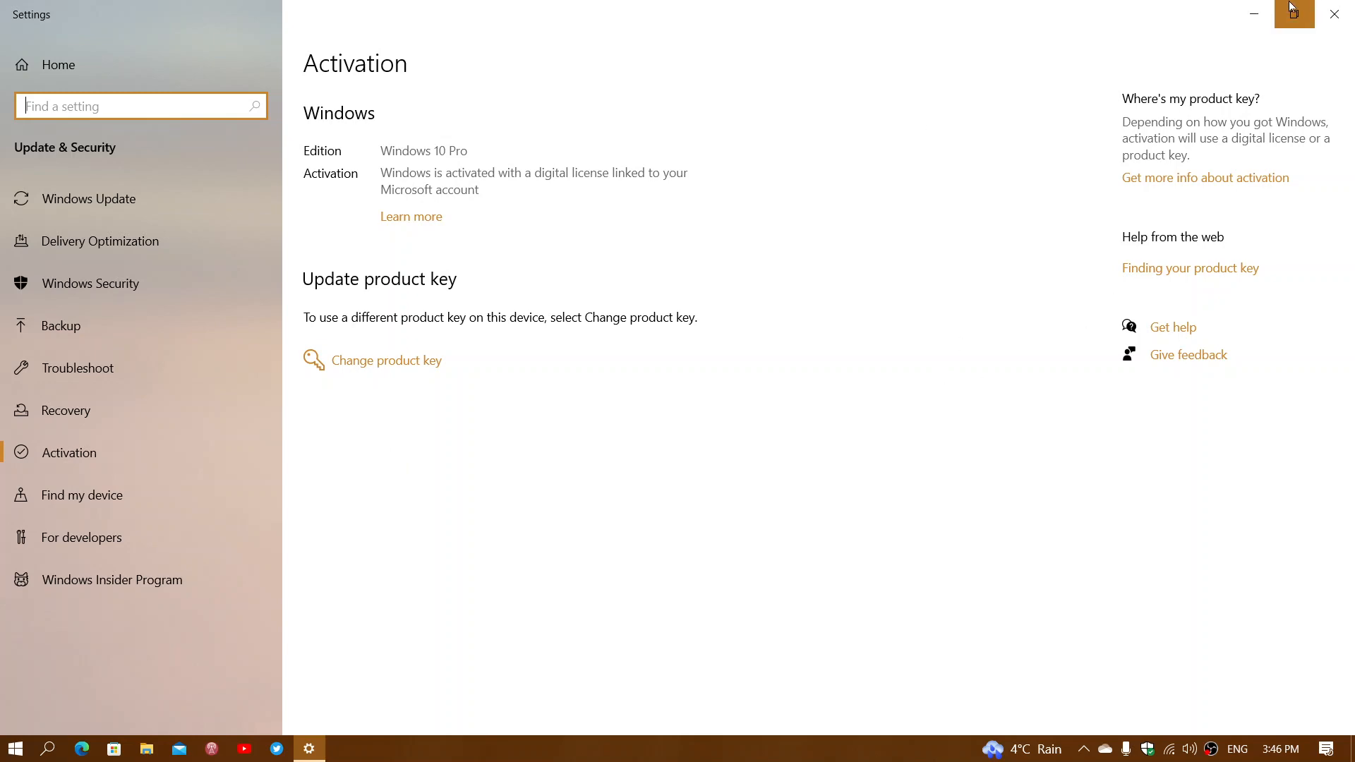
{"action": "left_click", "coordinate": [1293, 14]}
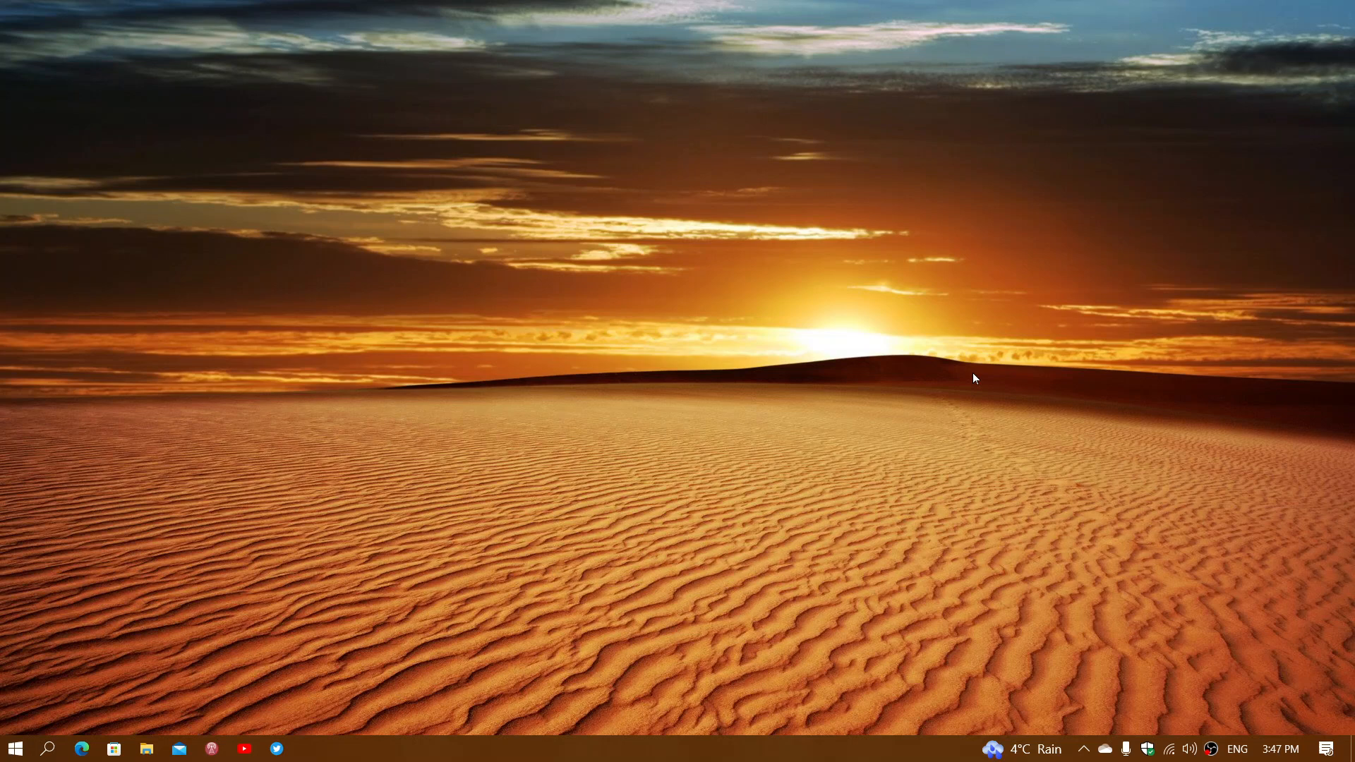
{"action": "mouse_move", "coordinate": [16, 748]}
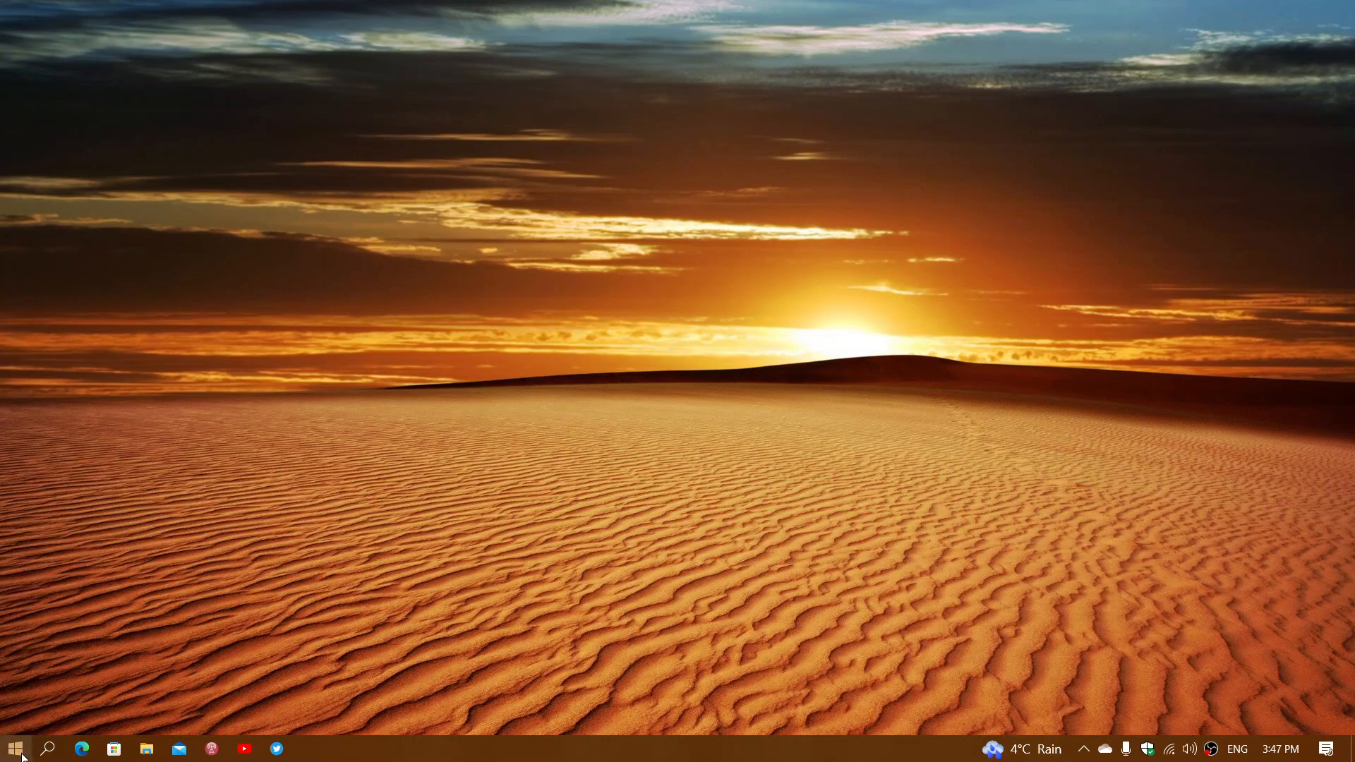
- Open the Win+X quick-link menu listing Device Manager and PowerShell
{"action": "right_click", "coordinate": [14, 748]}
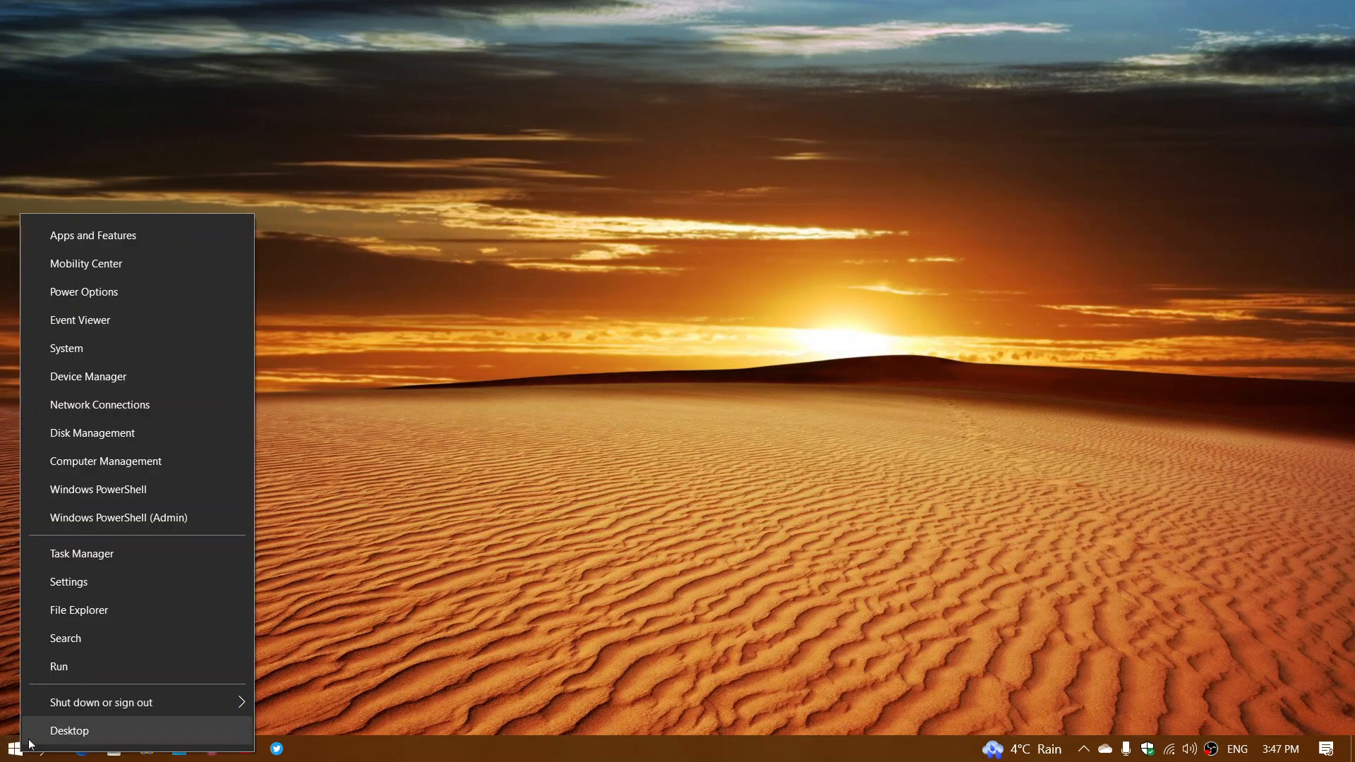
{"action": "mouse_move", "coordinate": [182, 576]}
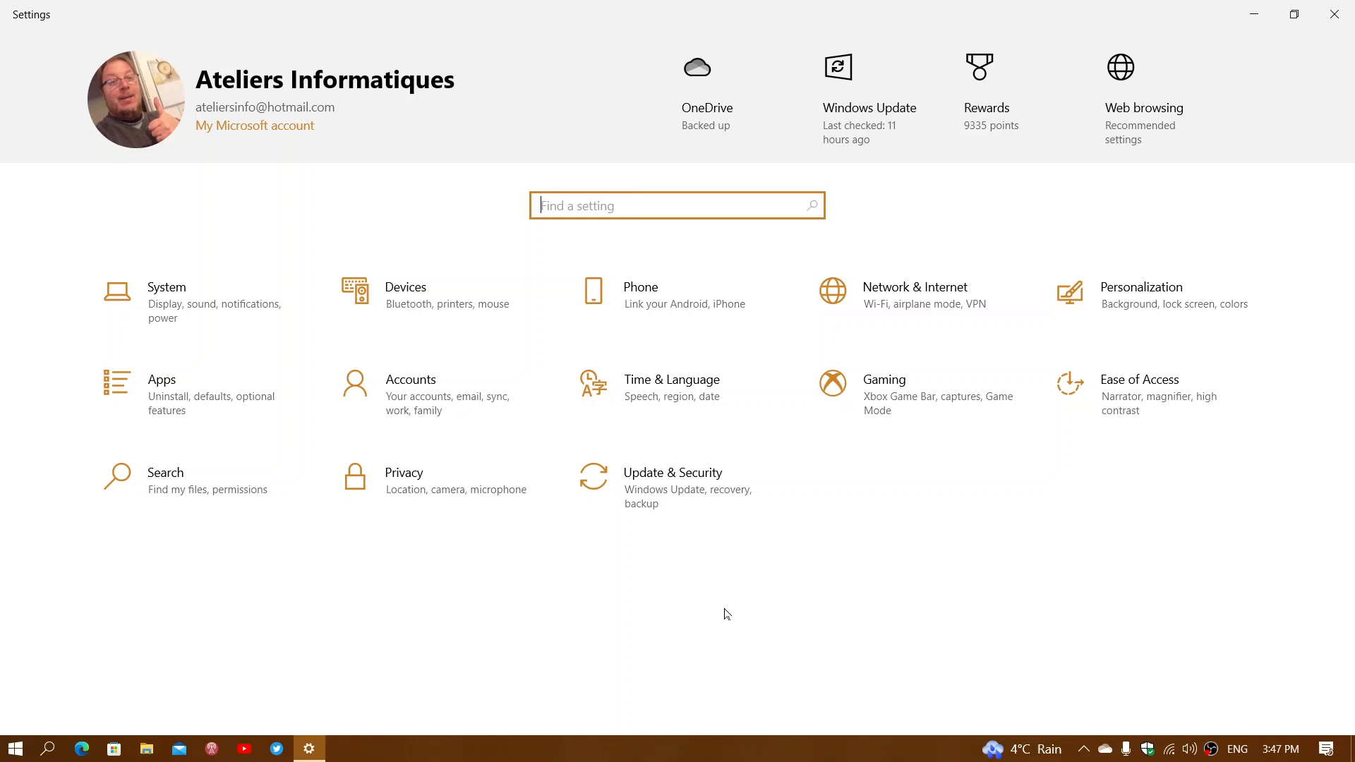
{"action": "mouse_move", "coordinate": [1294, 14]}
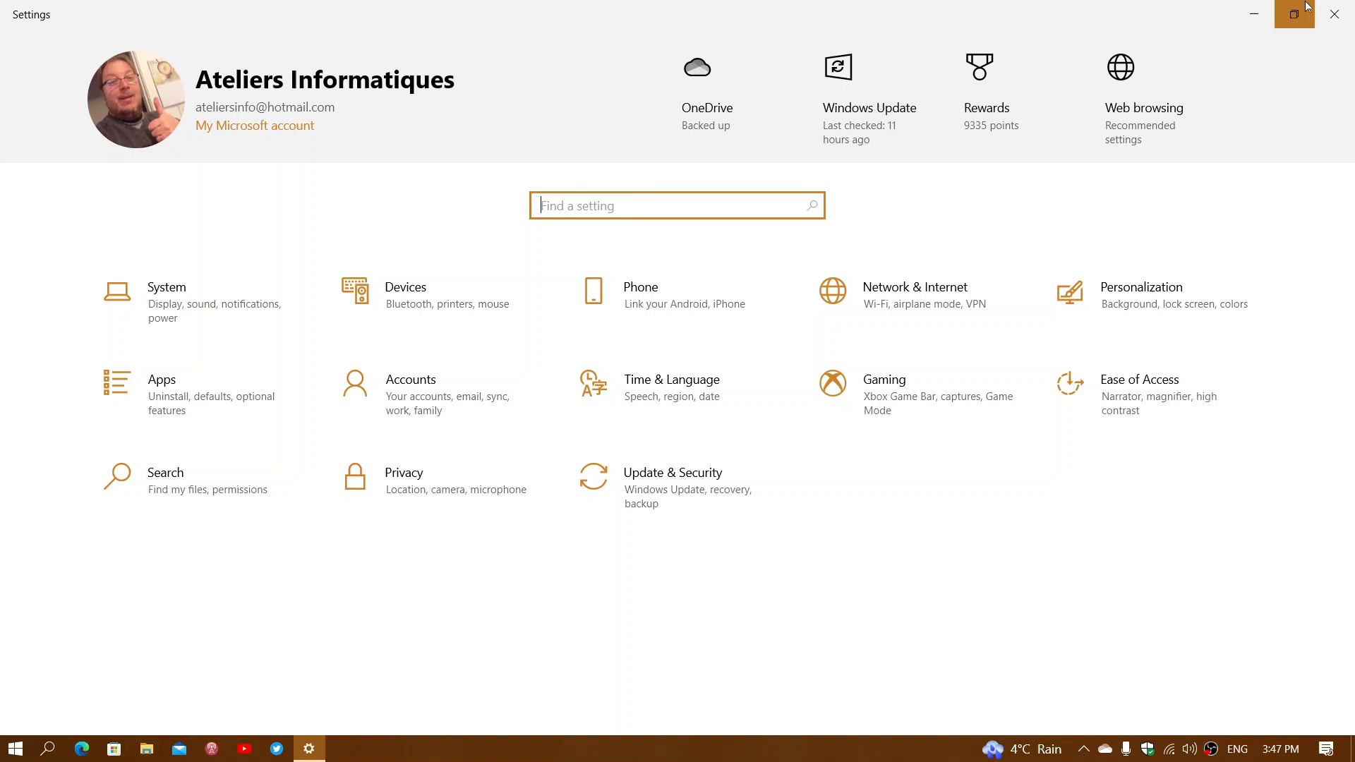